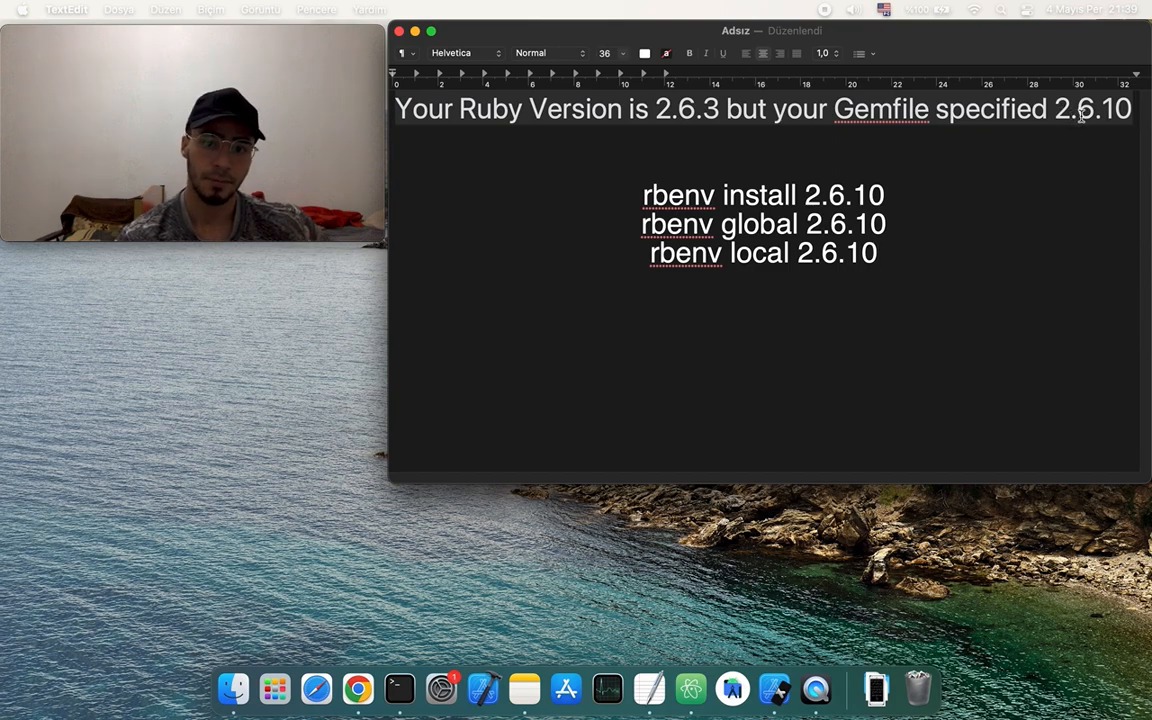
mouse_move(1048, 130)
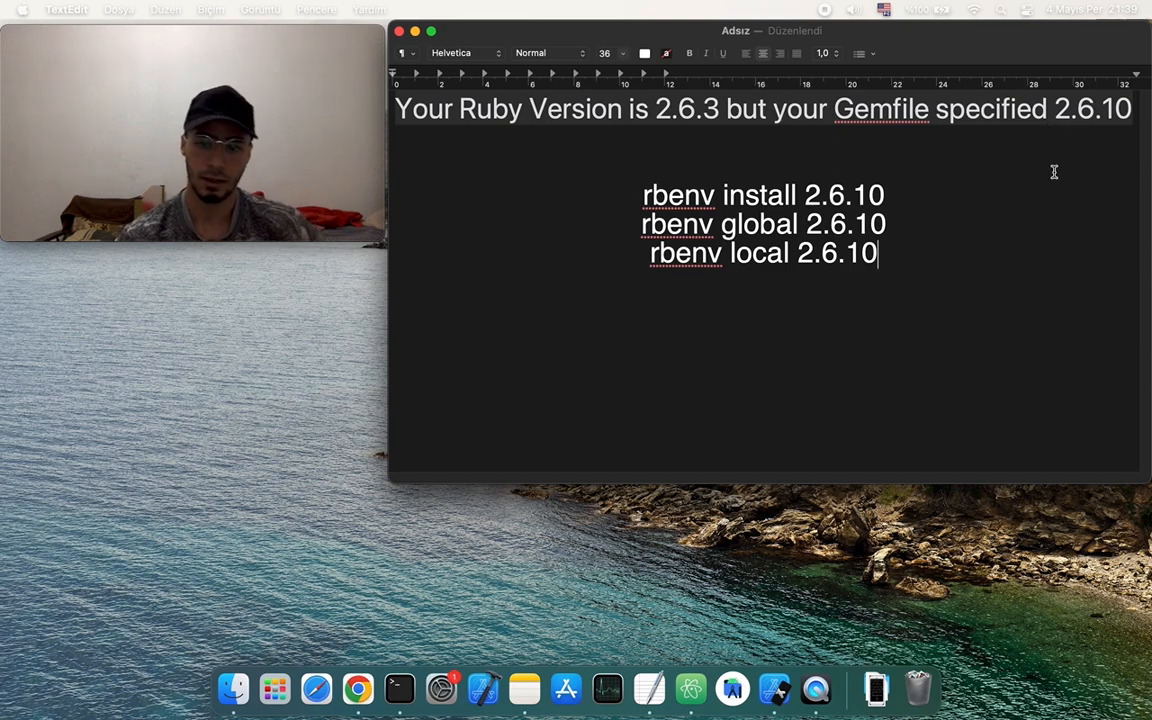
Add a 'Ruby -version' line below the rbenv local command in the note
text(ru)
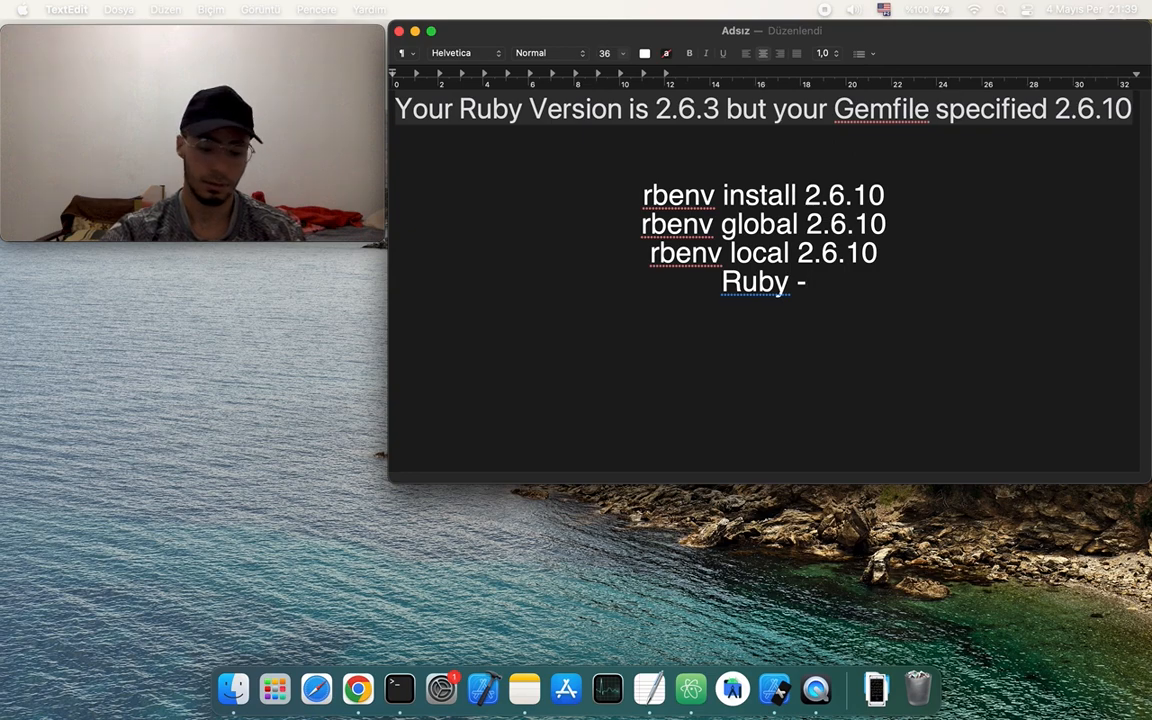
text(version)
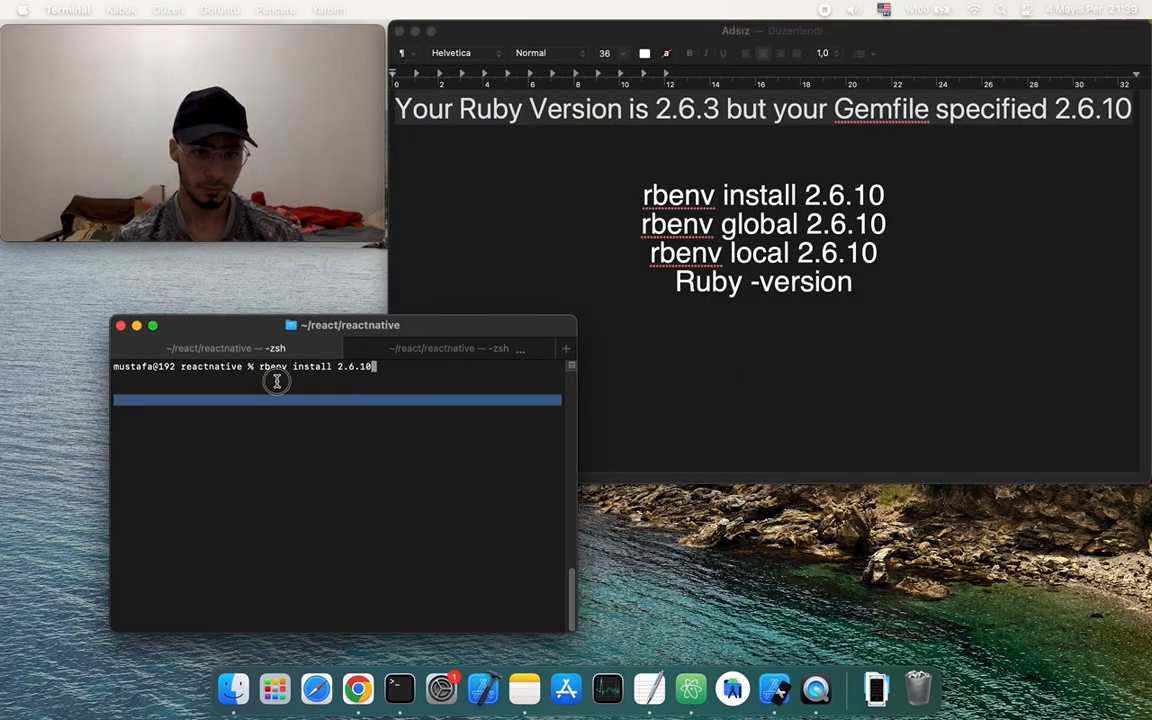
Replace the leftover prompt command with 'ruby -v' to check the Ruby version
key(Backspace)
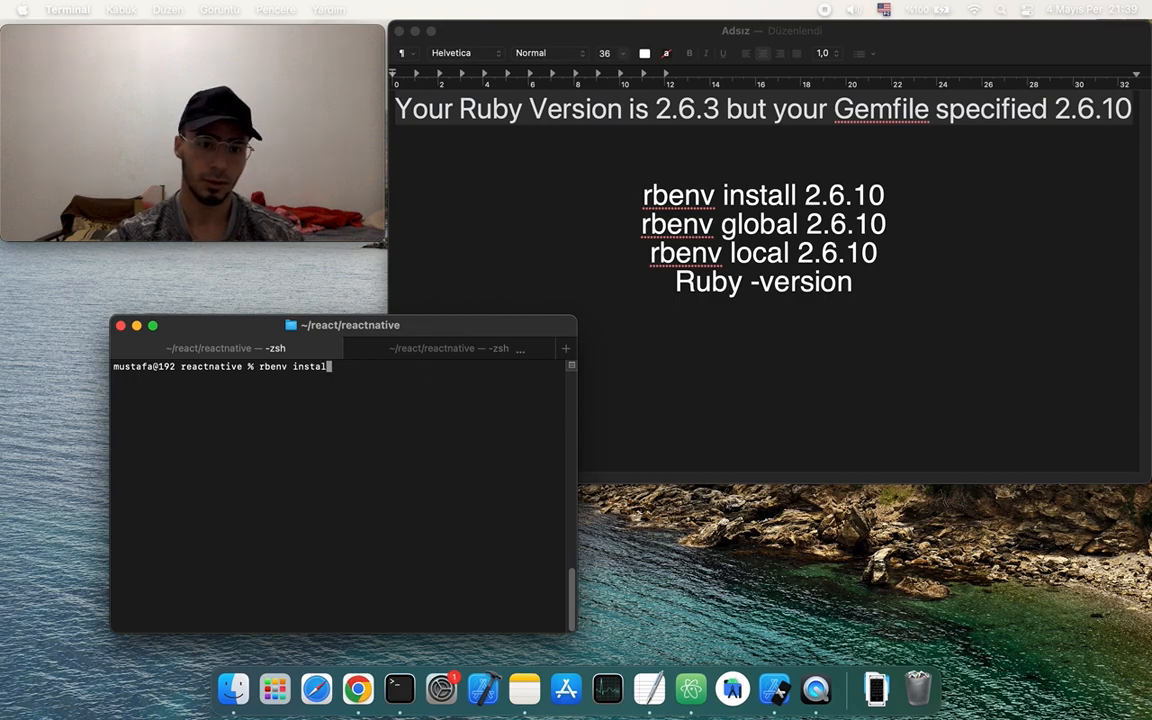
text(ruby)
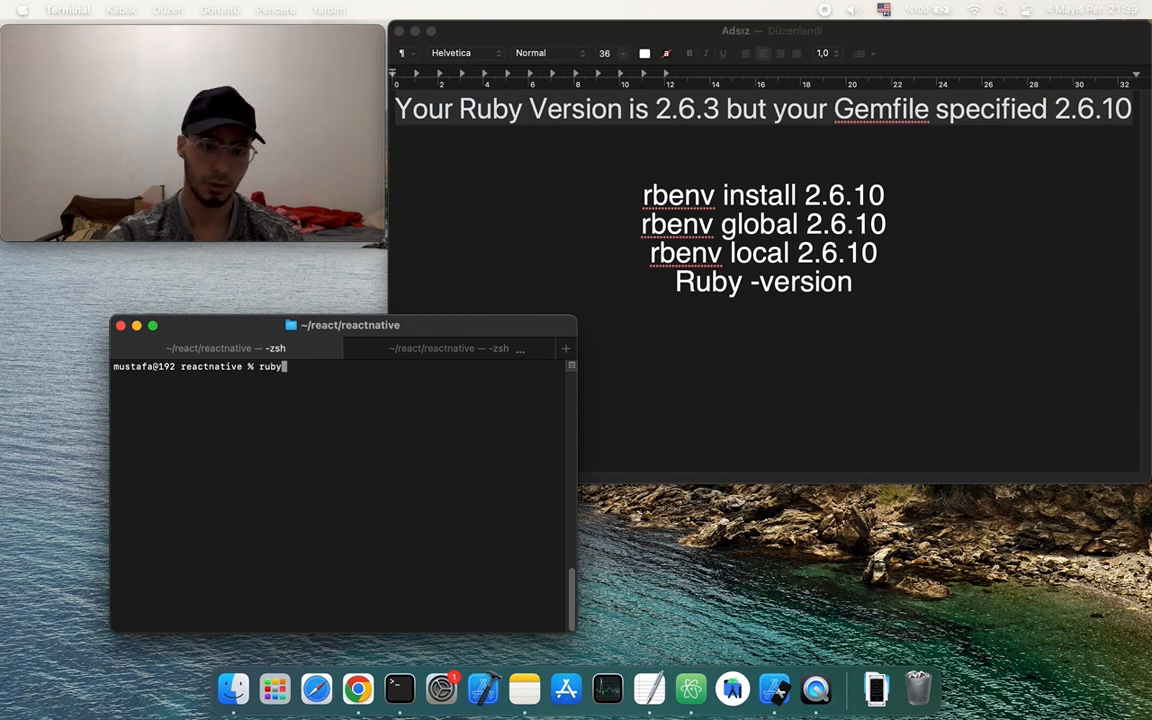
text(-v)
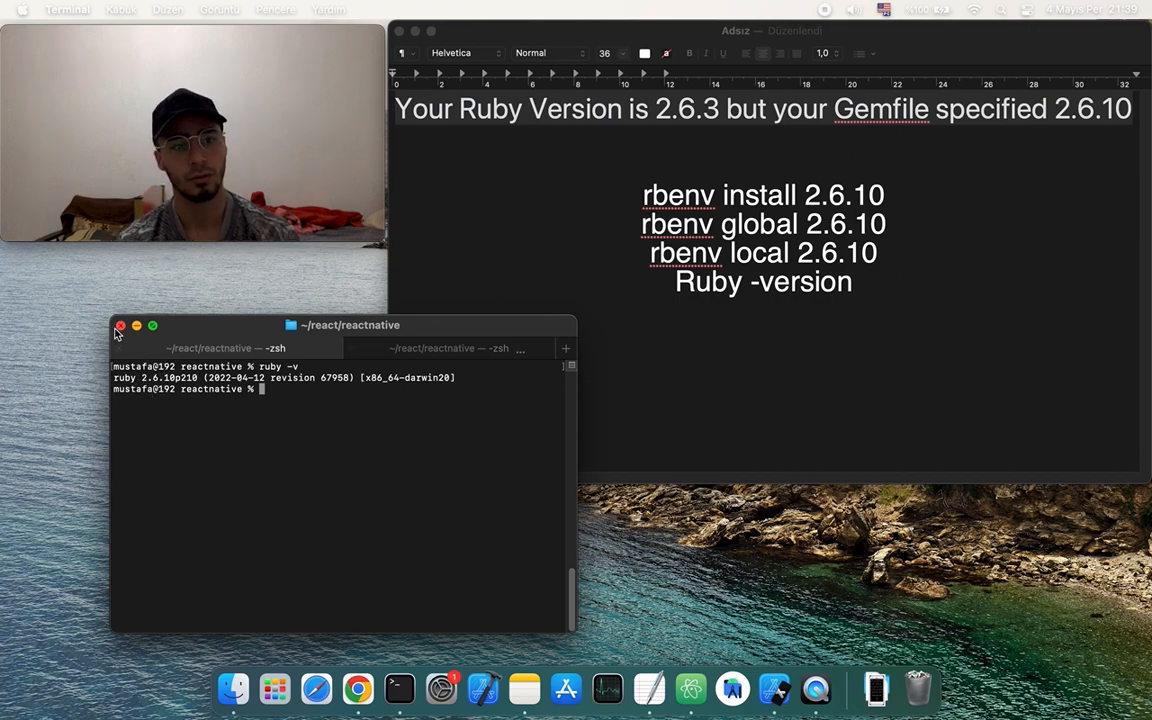
mouse_move(245, 389)
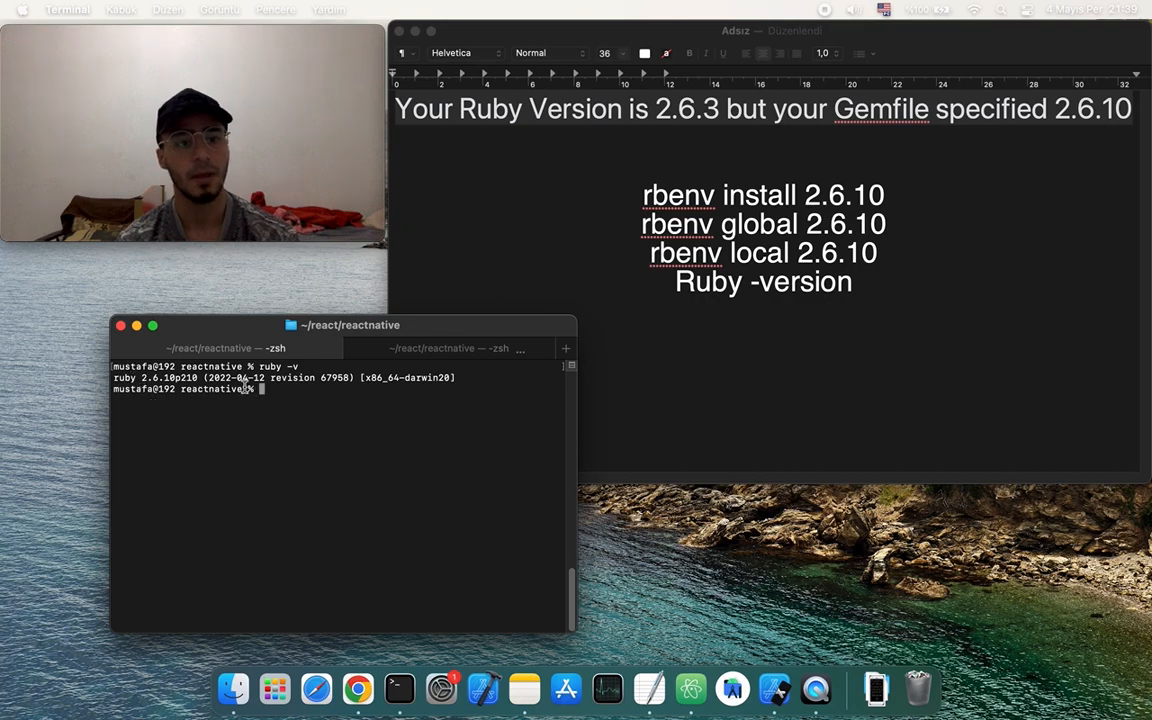
mouse_move(400, 337)
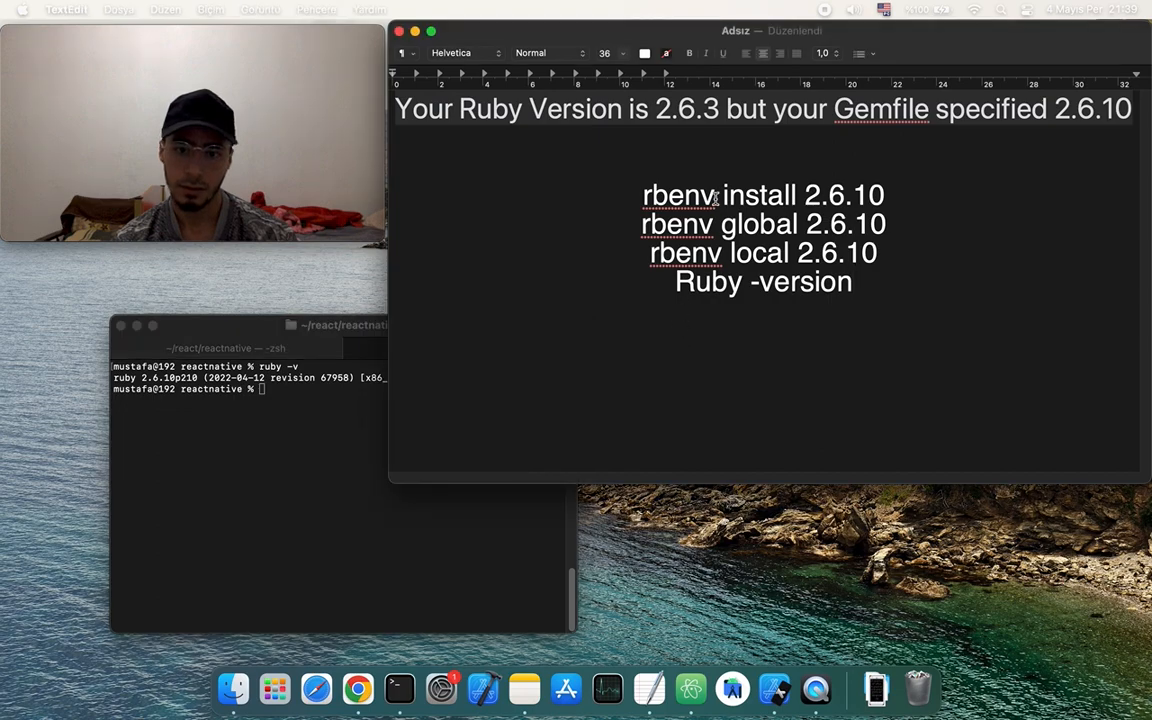
Copy 'rbenv install 2.6.10' from the note to the Terminal prompt, then select 'rbenv'
triple_click(760, 195)
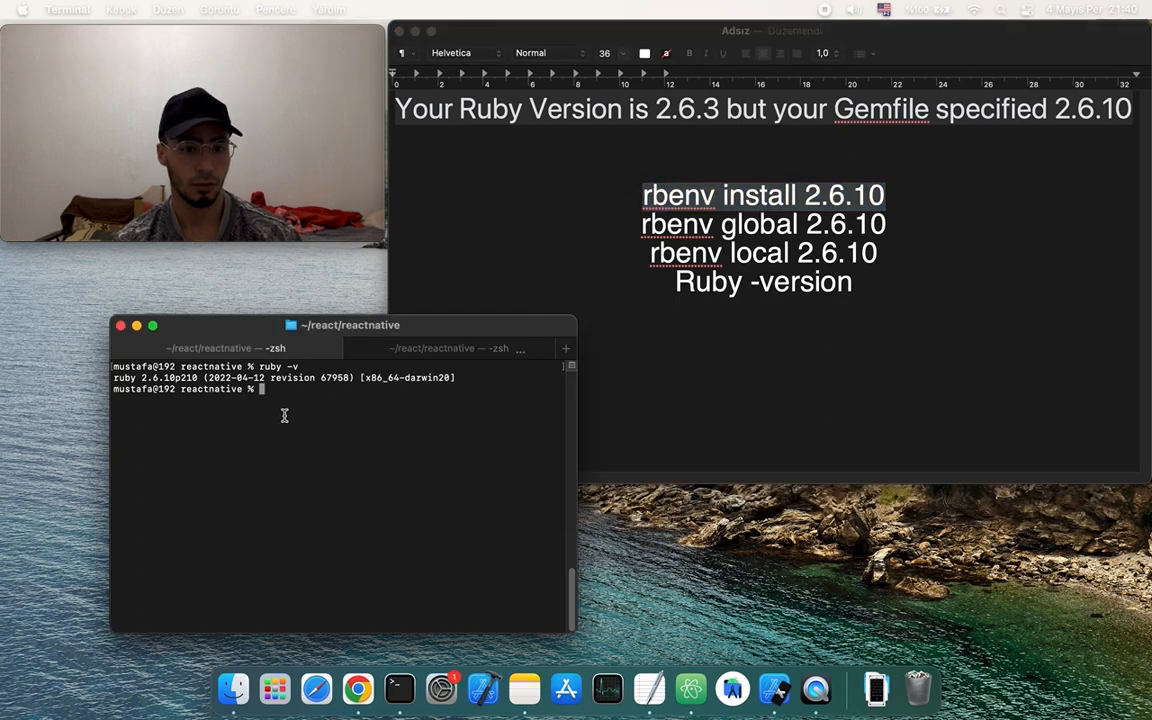
text(rbenv install 2.6.10)
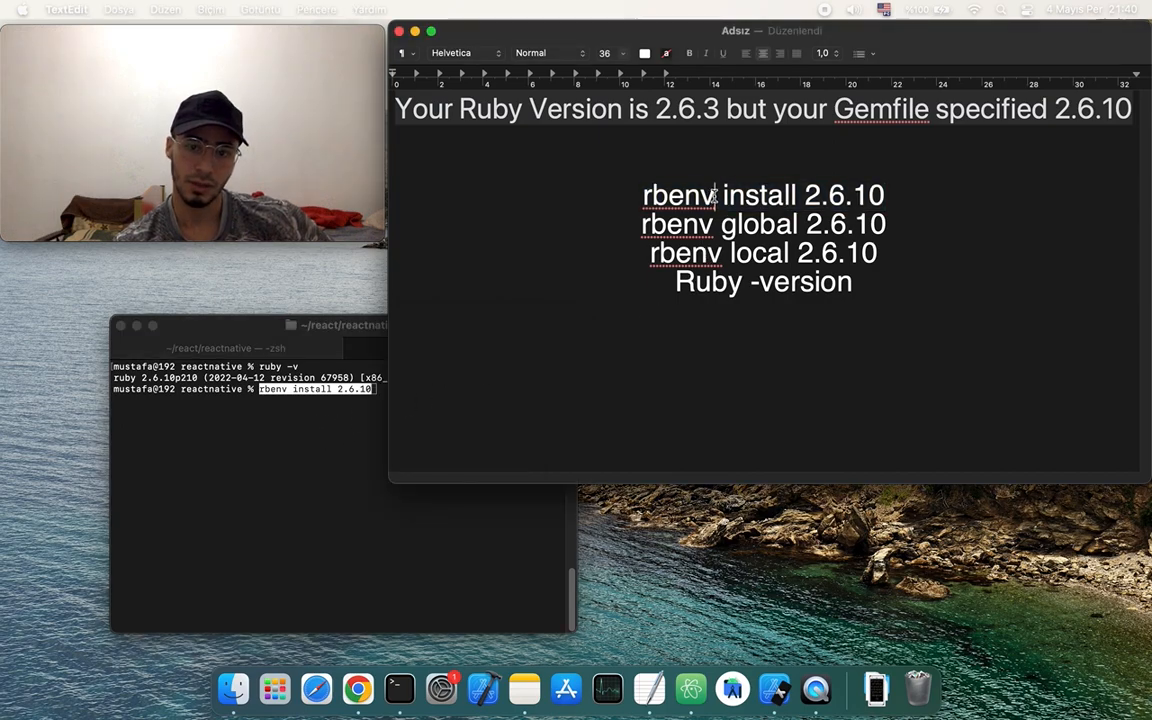
double_click(677, 195)
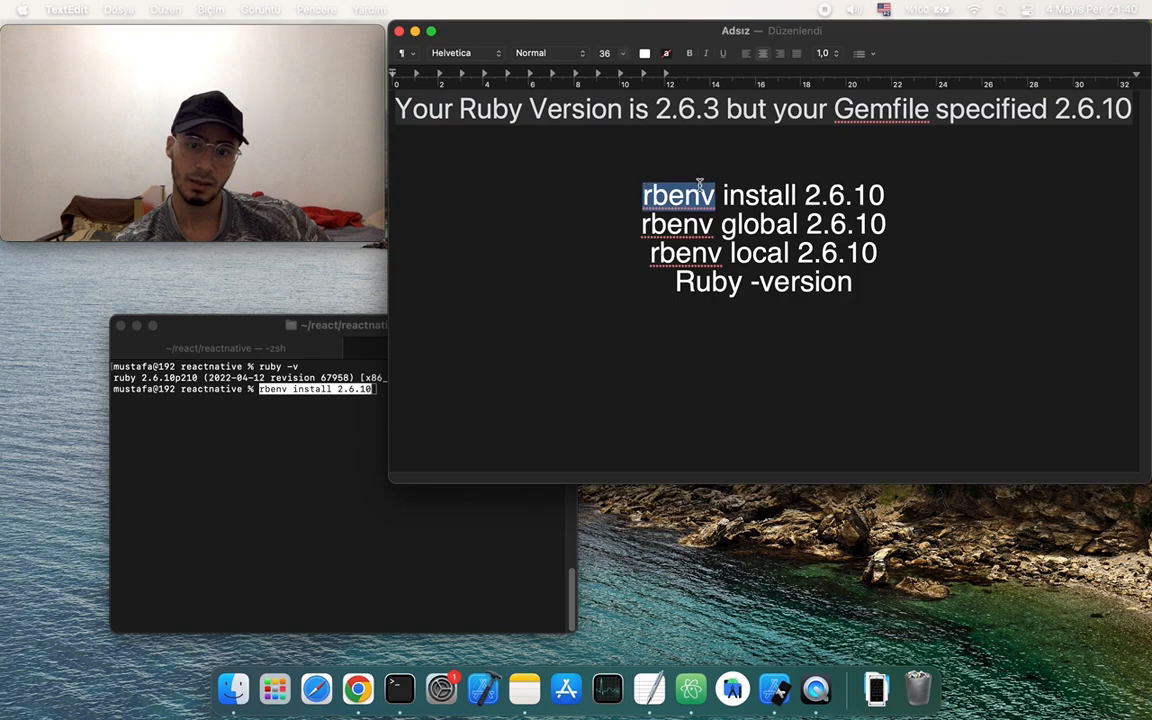